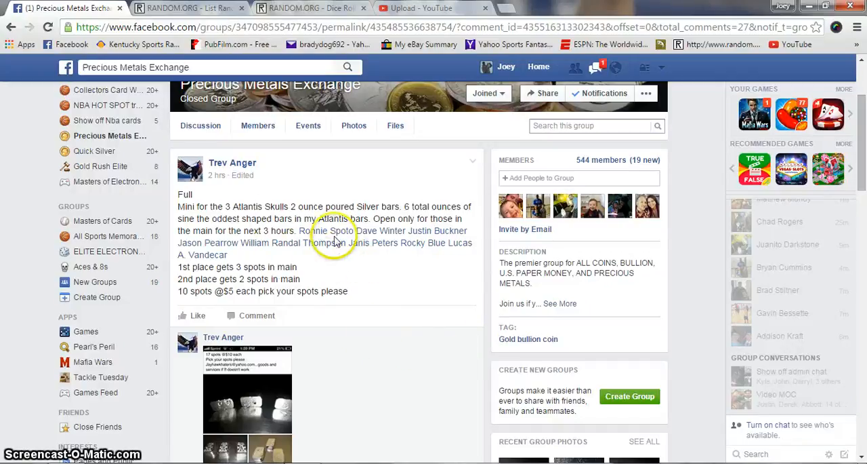
mouse_move(370, 242)
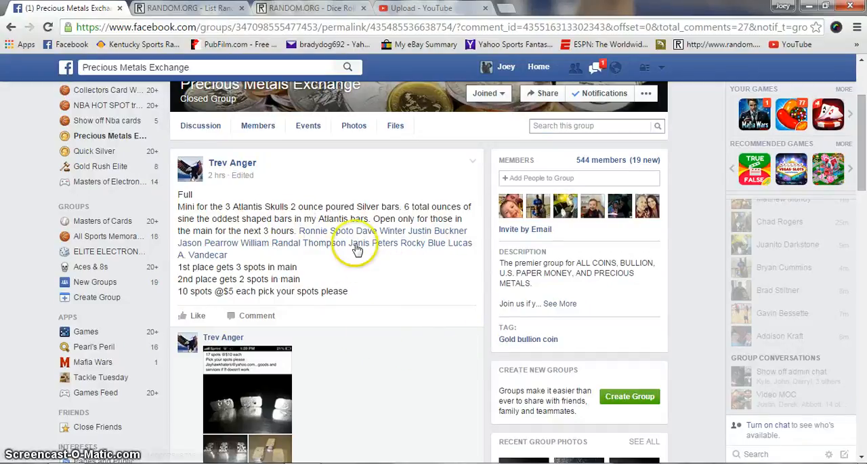
mouse_move(247, 260)
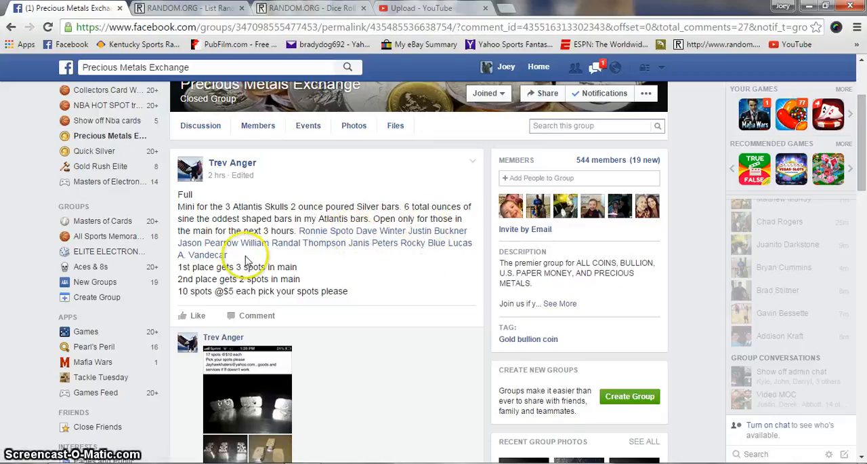
mouse_move(427, 285)
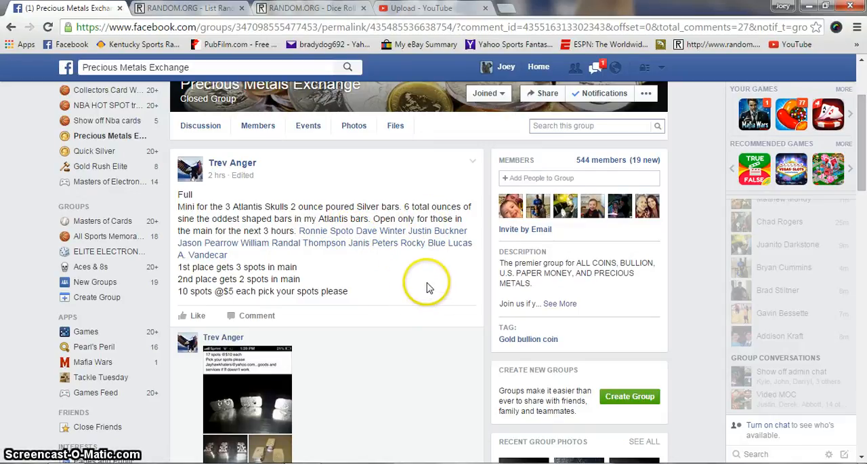
Expand the full numbered list of 10 spot names and post a 'Live' comment to the thread
scroll(down, 3)
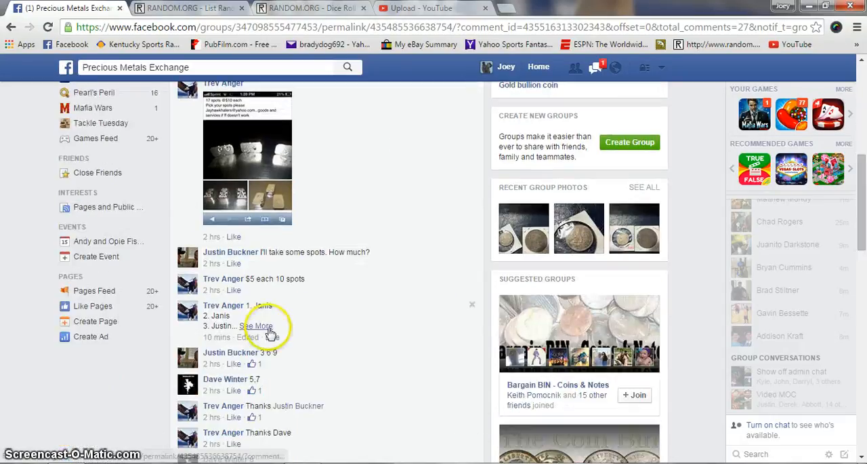
click(258, 326)
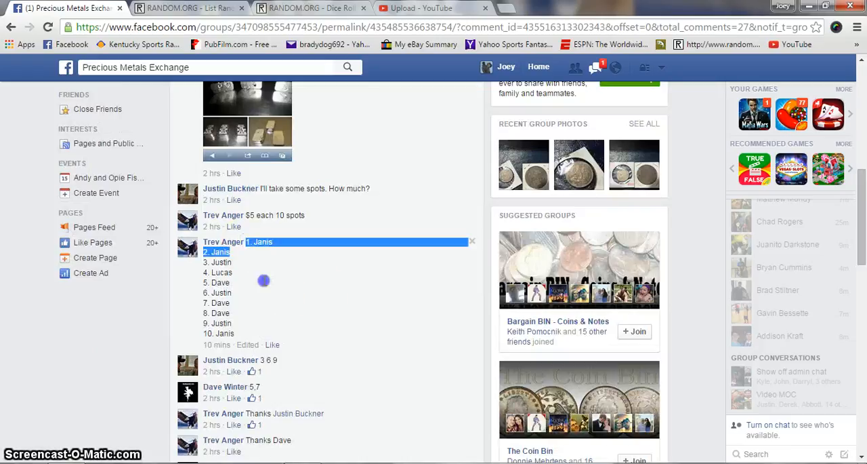
scroll(down, 3)
text(L)
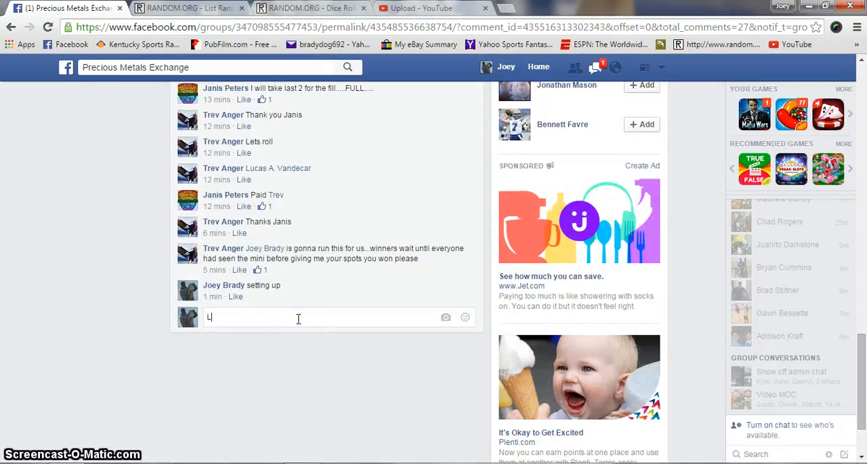
key(Return)
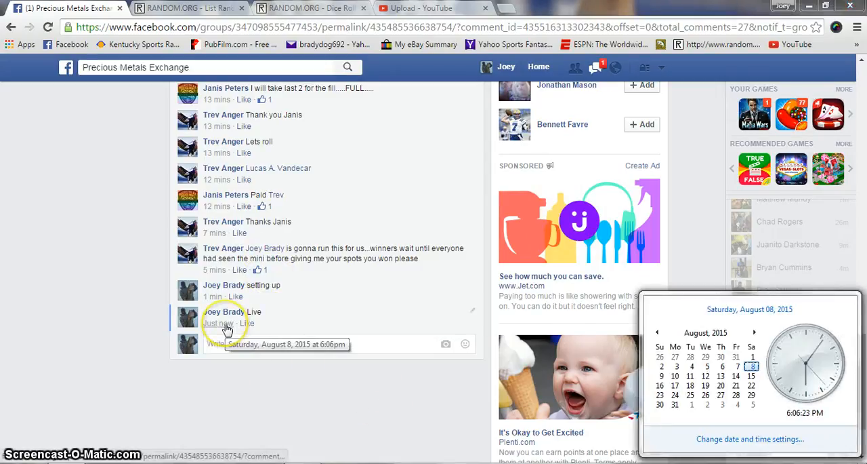
Roll the two virtual dice (3 and 6), then run the first randomization of the spot-name list
click(312, 8)
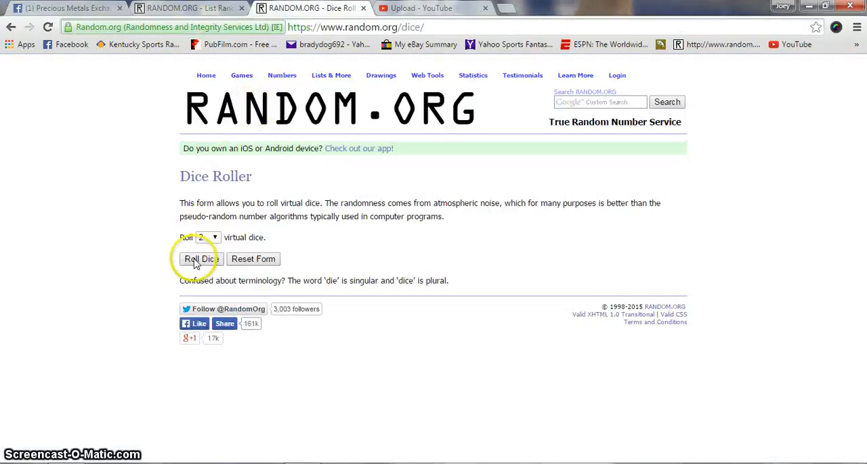
click(201, 258)
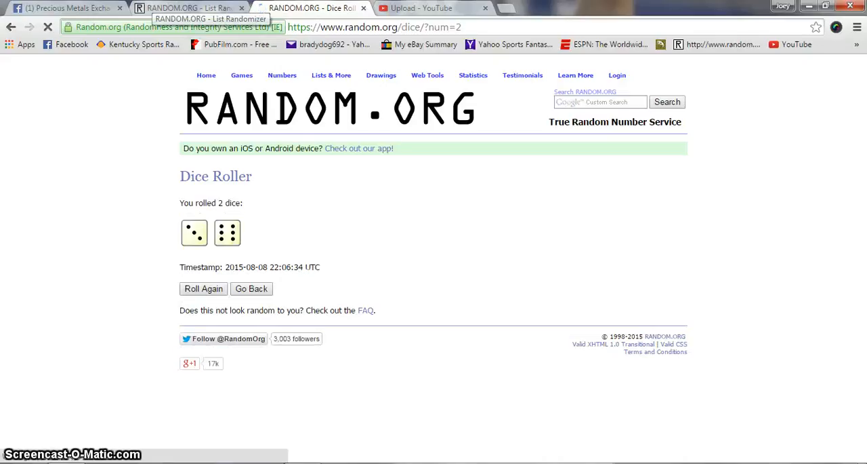
click(187, 8)
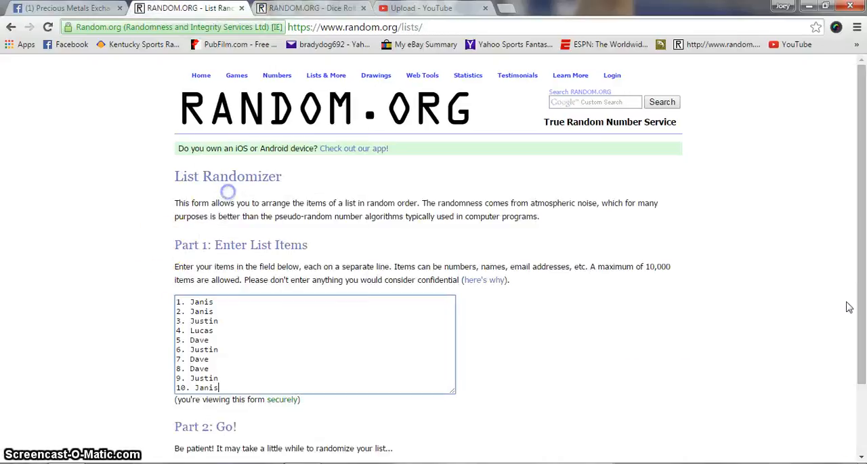
scroll(down, 3)
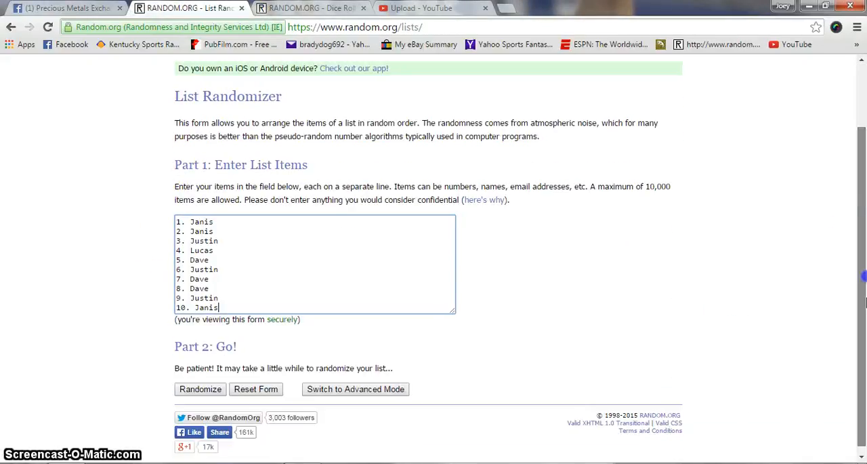
click(200, 383)
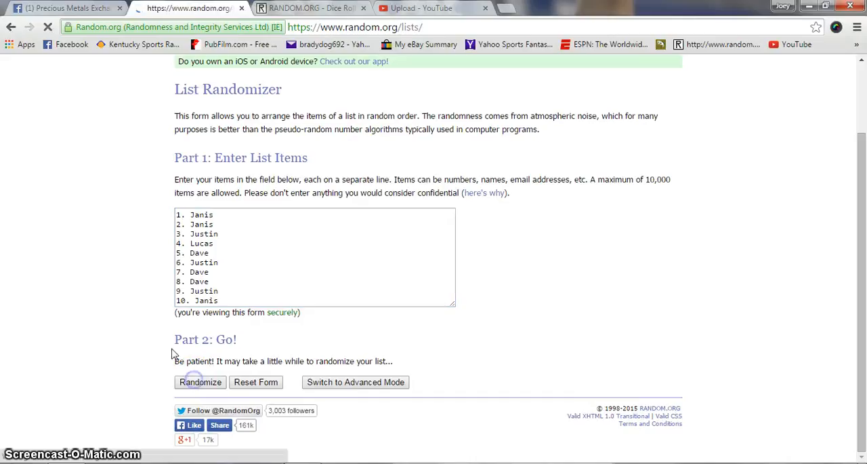
Reshuffle the spot-name list with Again! until it has been randomized eight times, Dave landing first
click(201, 382)
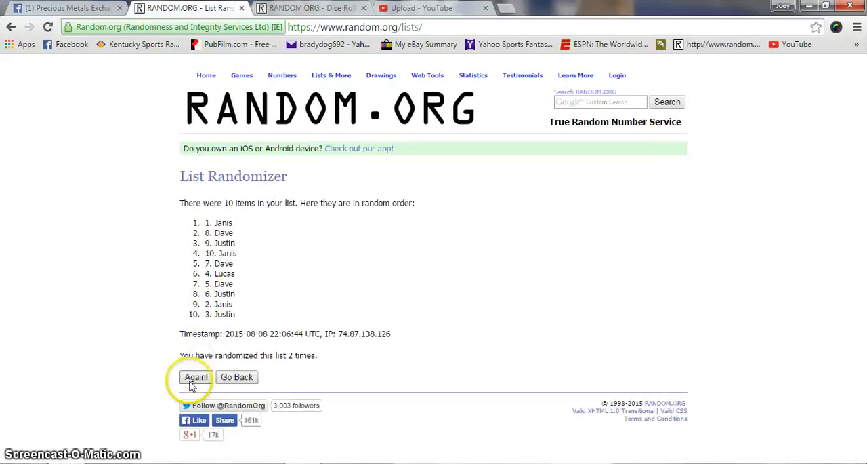
click(195, 377)
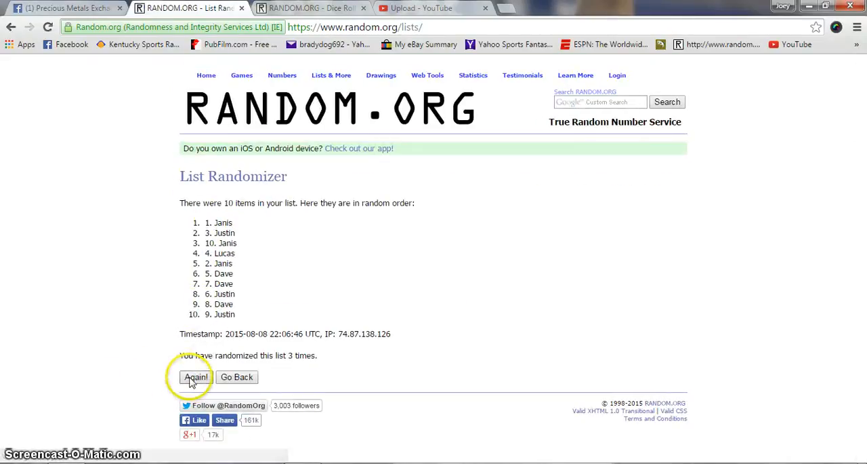
click(195, 377)
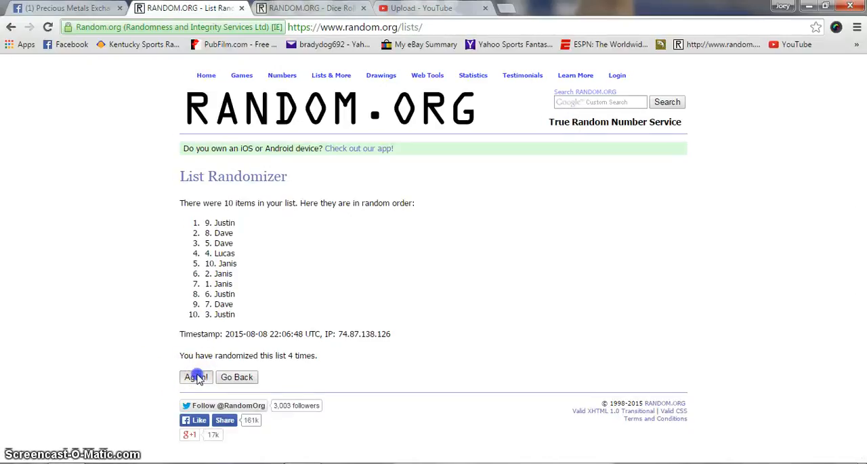
click(195, 377)
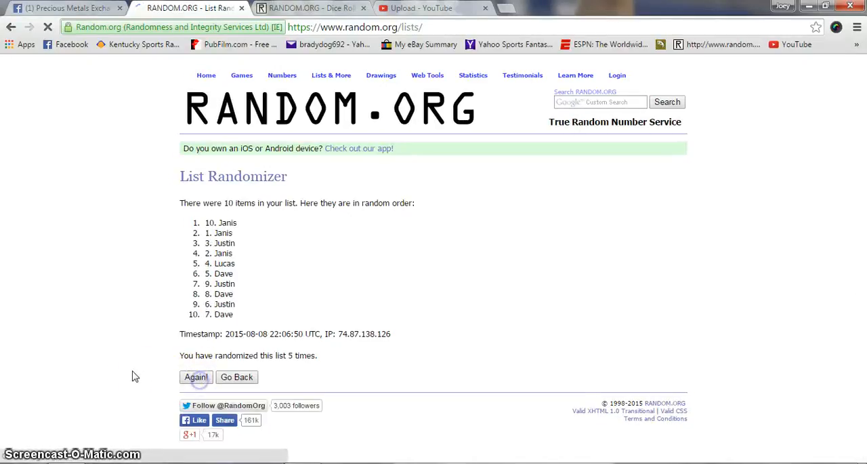
click(196, 376)
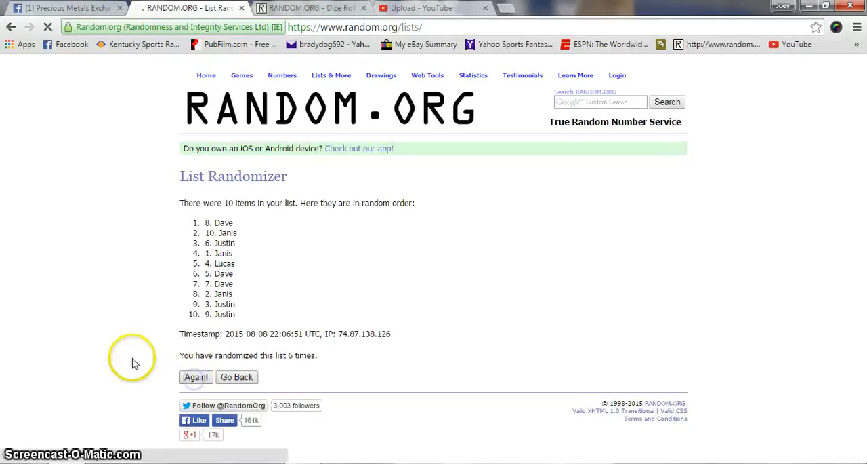
click(195, 376)
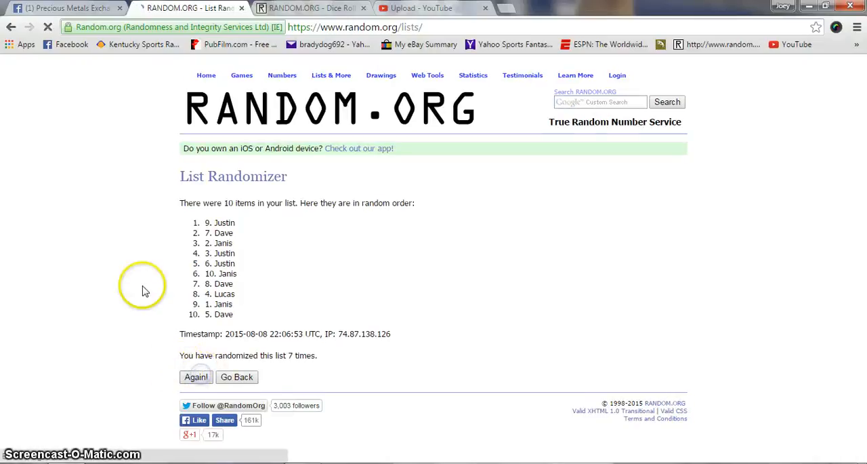
click(195, 377)
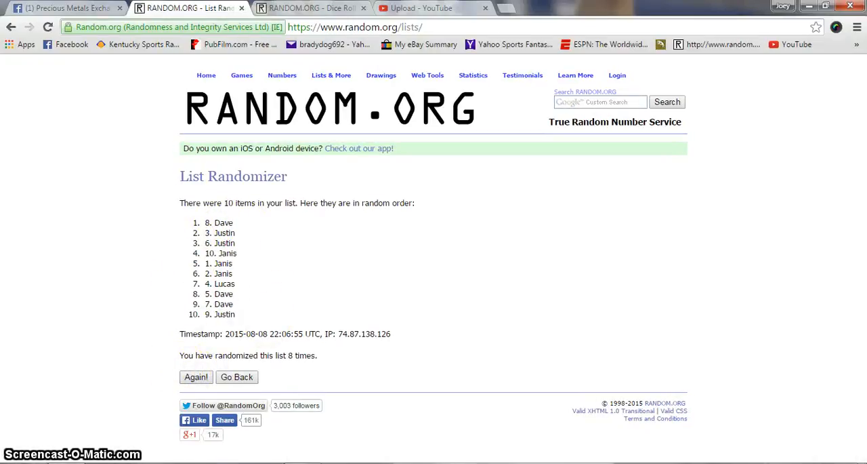
mouse_move(759, 420)
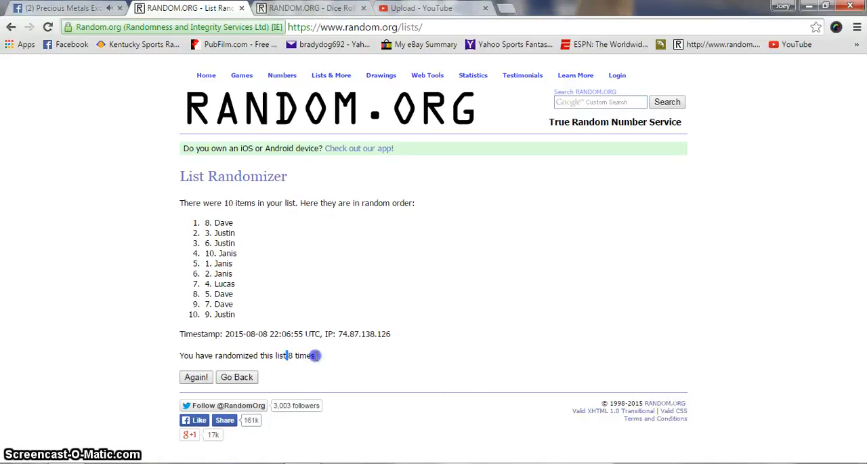
Highlight the '8 times' randomization count on the results page
click(195, 377)
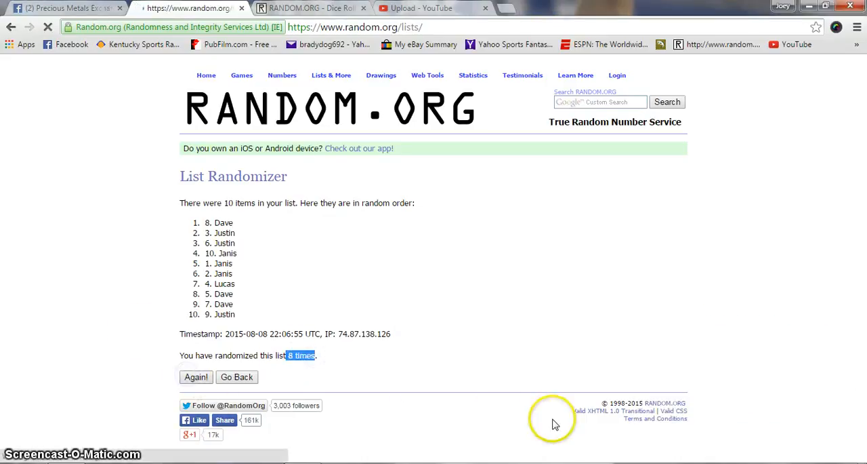
click(195, 376)
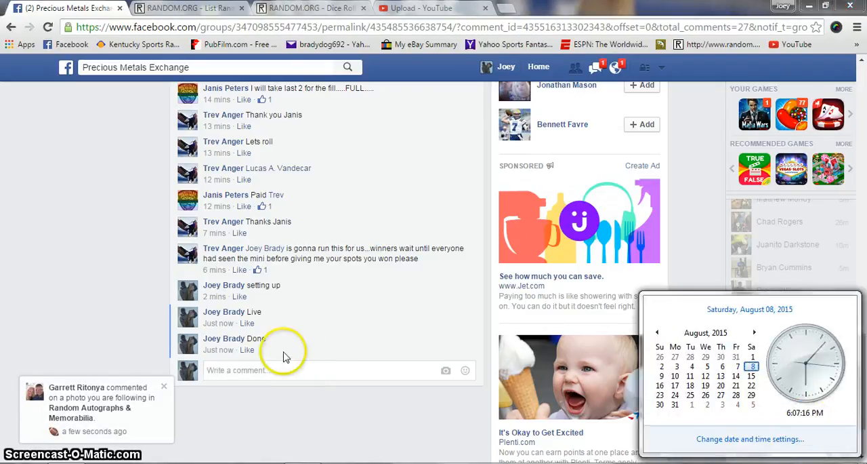
mouse_move(218, 350)
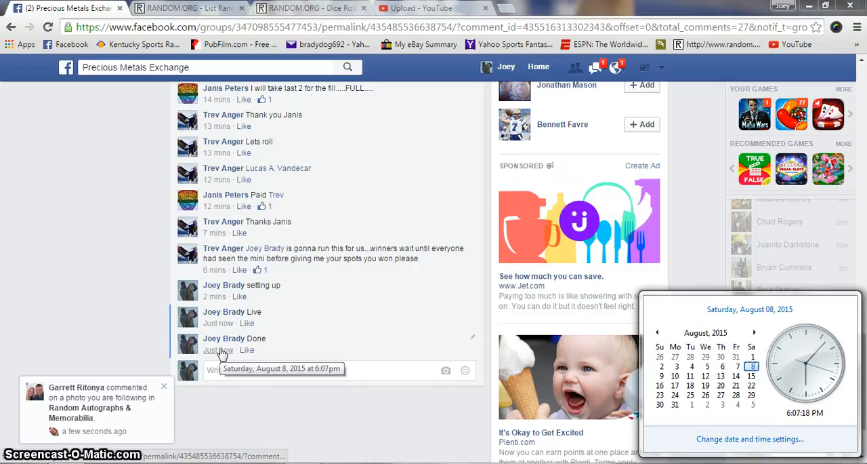